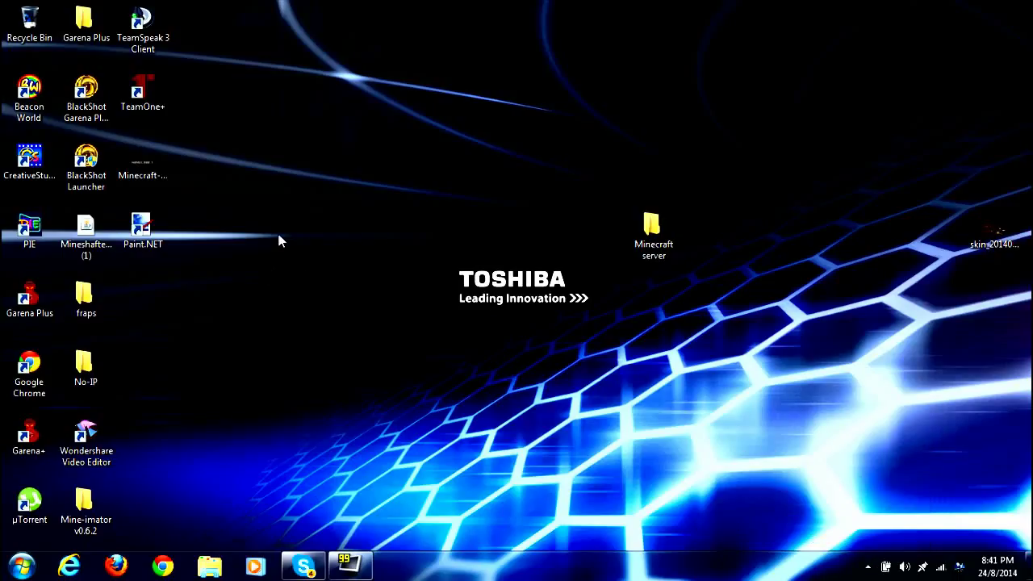
pyautogui.moveTo(5, 7)
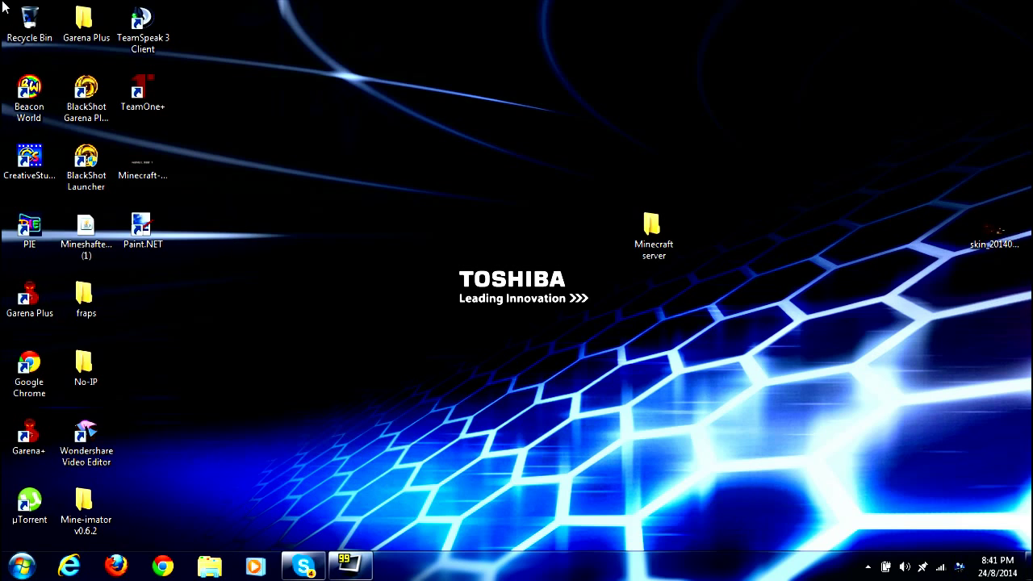
pyautogui.moveTo(242, 186)
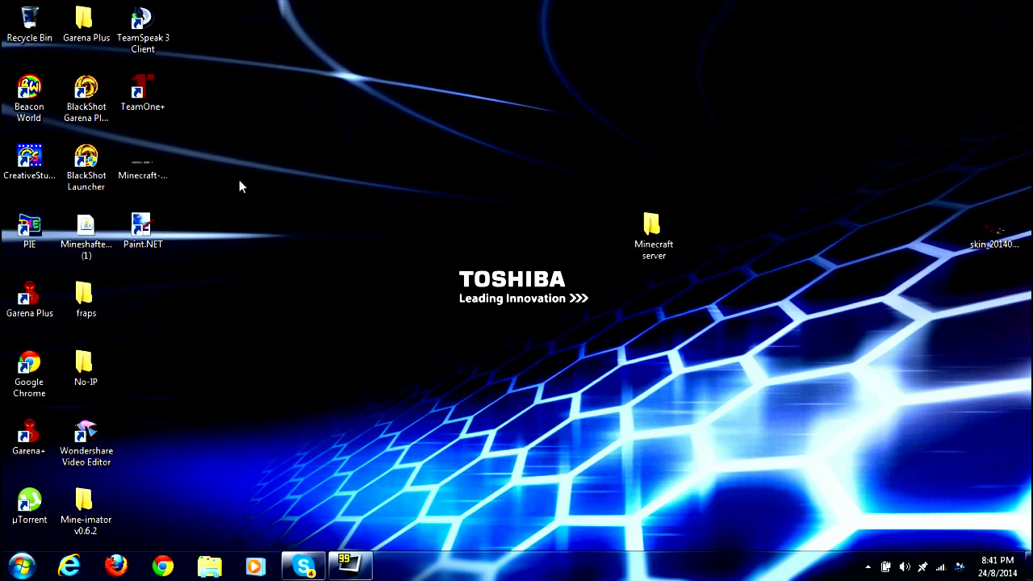
# After some desktop selections, open Control Panel from the Start menu
pyautogui.moveTo(234, 189); pyautogui.dragTo(1025, 391)
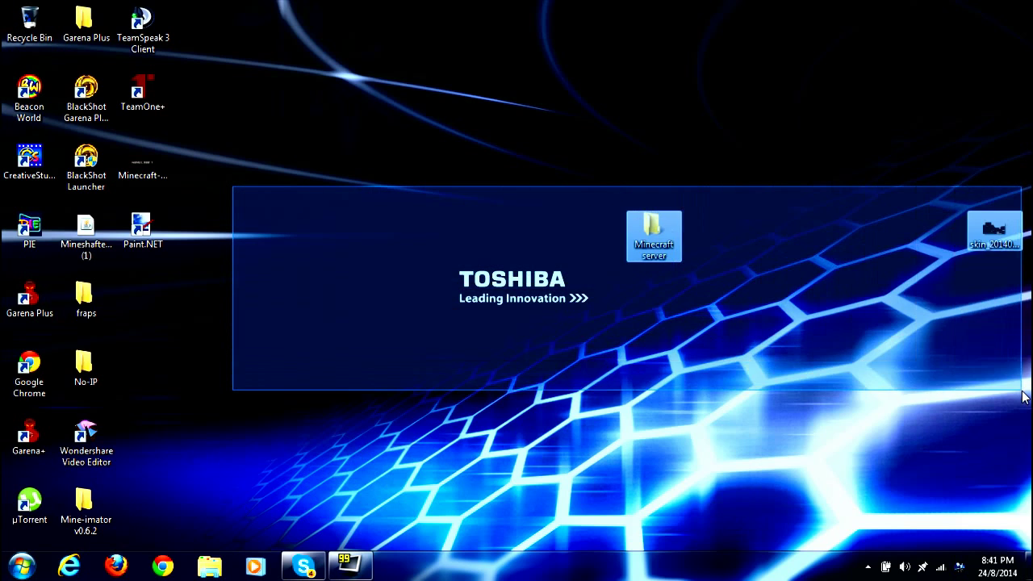
pyautogui.click(468, 461)
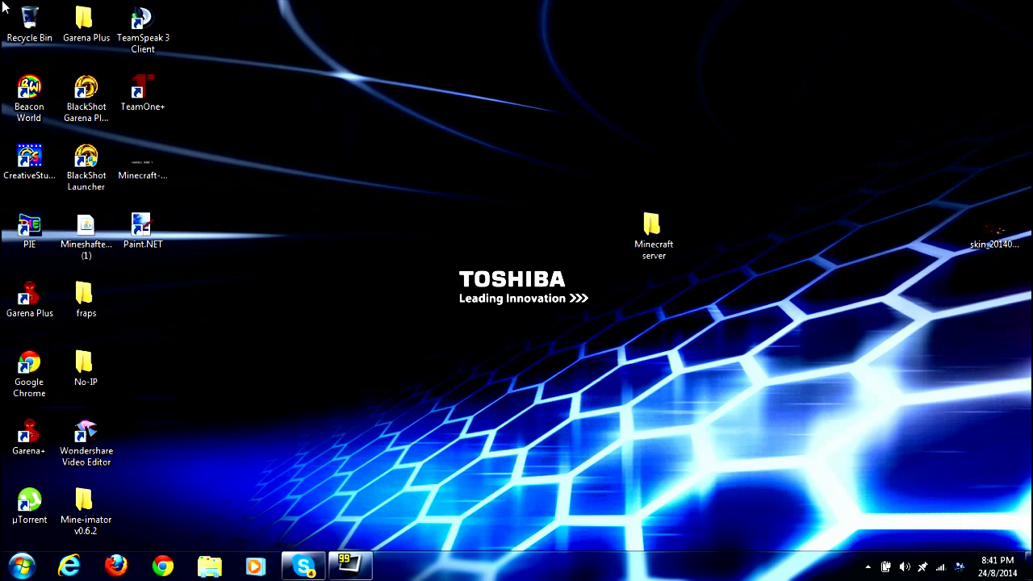
pyautogui.press('ctrl+a')
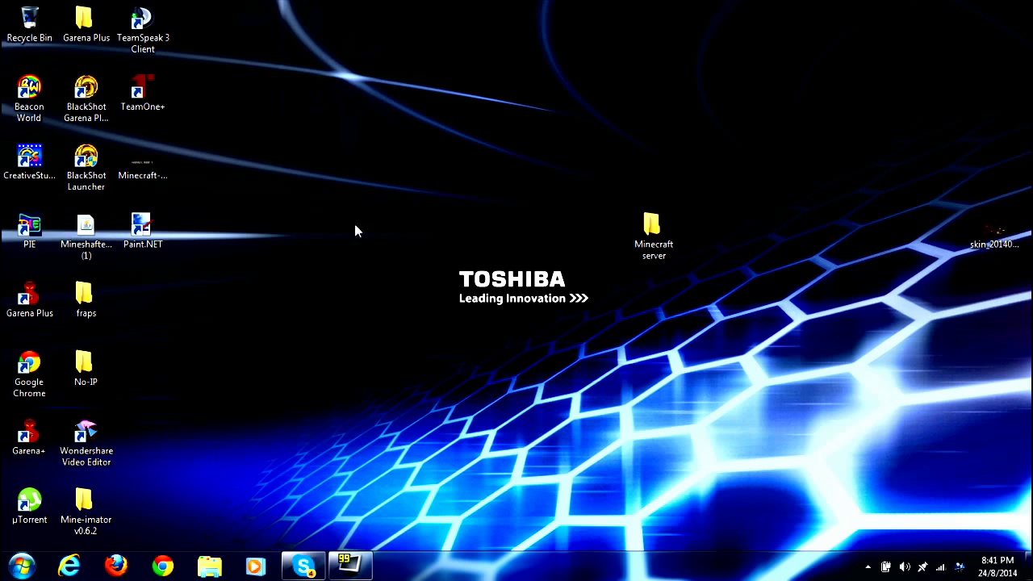
pyautogui.moveTo(133, 66)
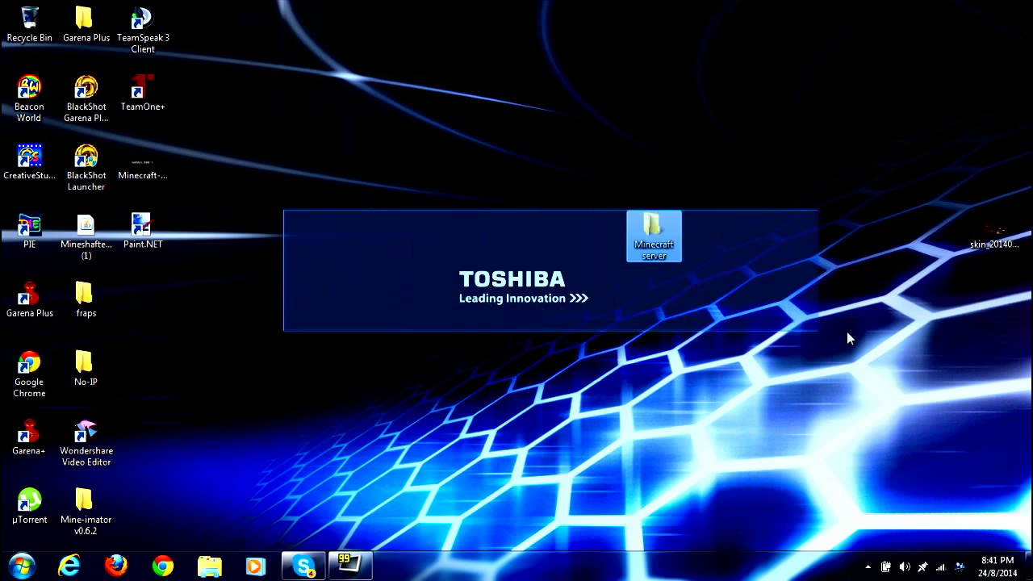
pyautogui.rightClick(363, 192)
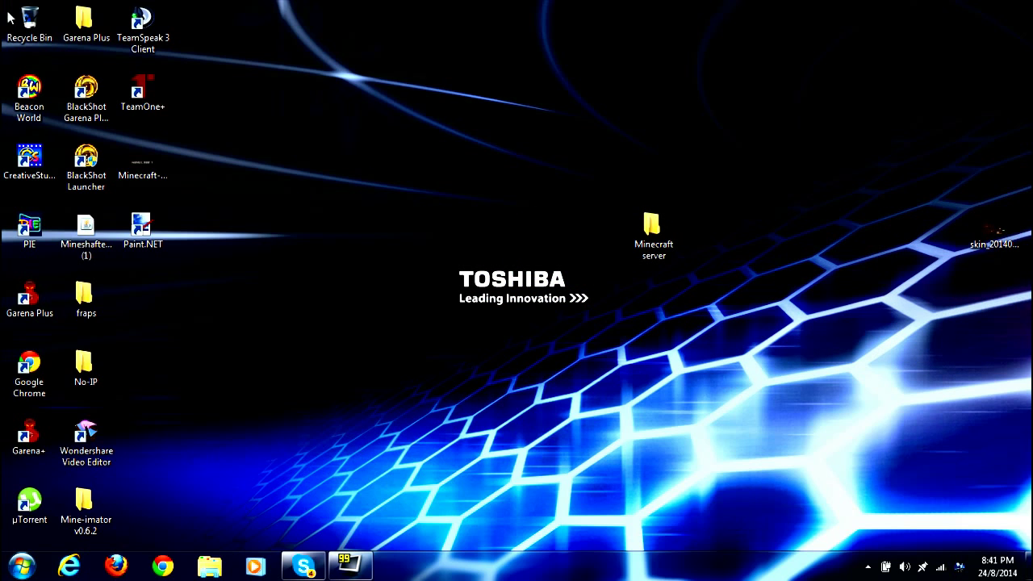
pyautogui.rightClick(24, 16)
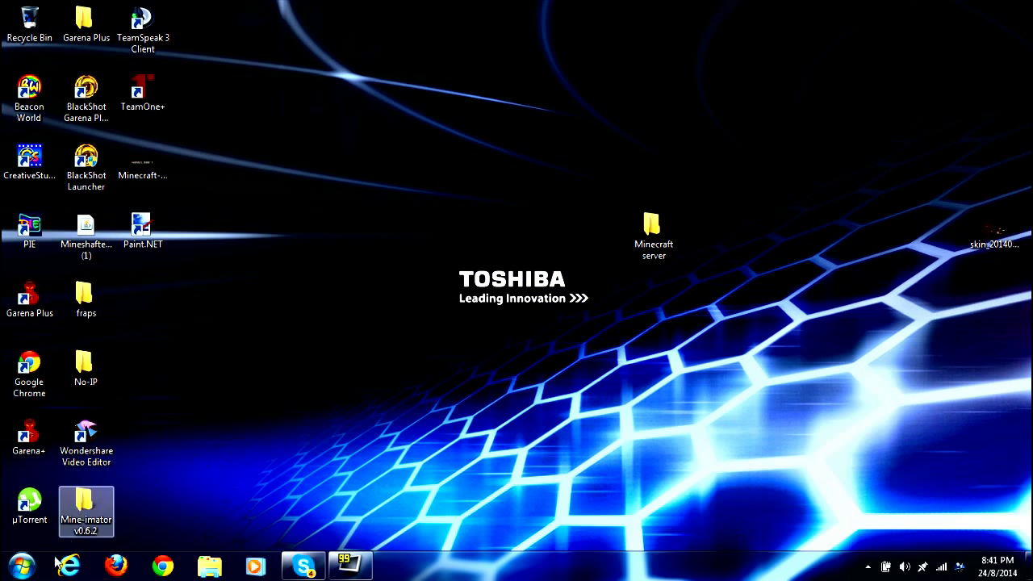
pyautogui.click(10, 558)
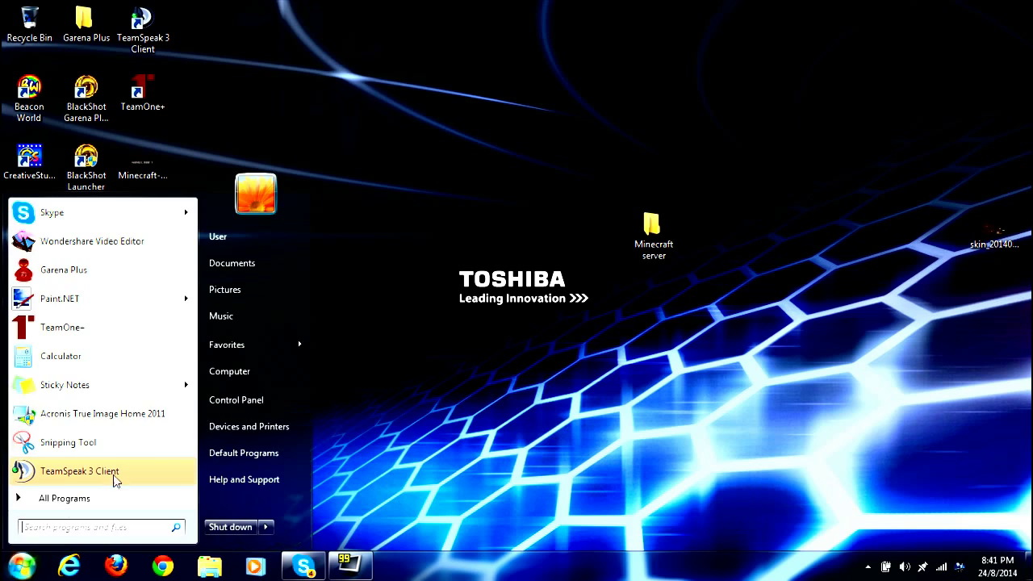
pyautogui.moveTo(242, 371)
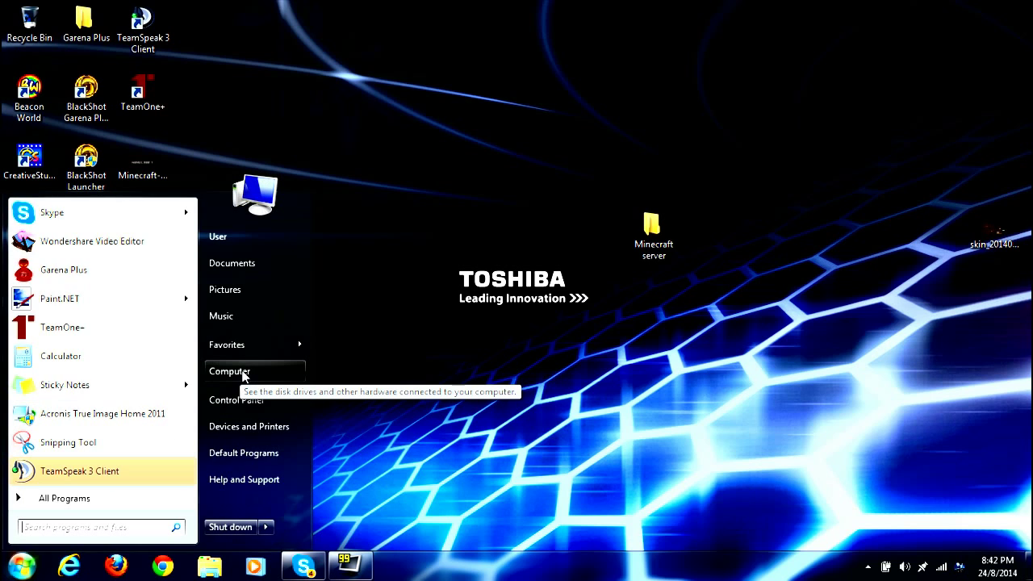
pyautogui.rightClick(229, 371)
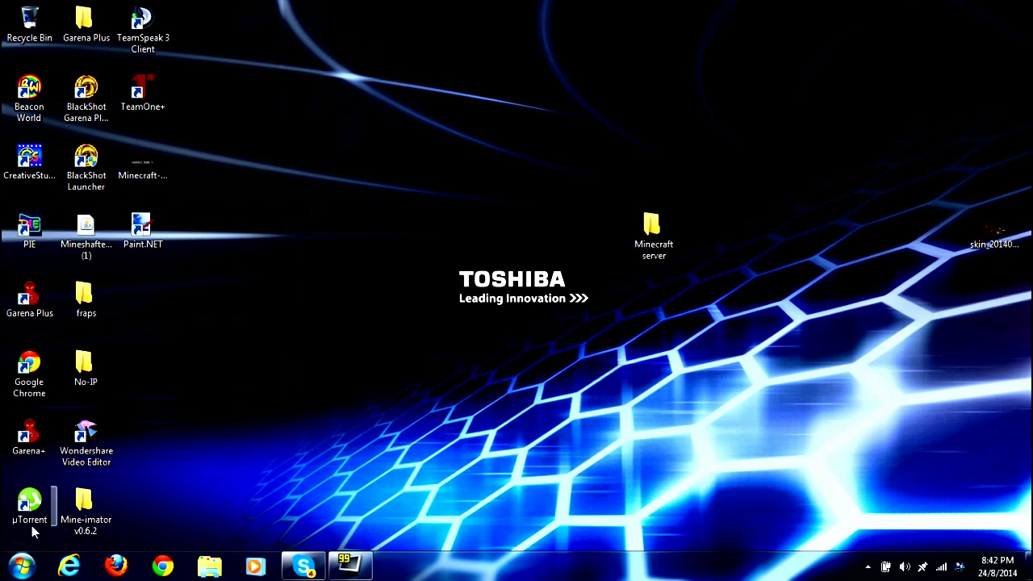
pyautogui.click(10, 559)
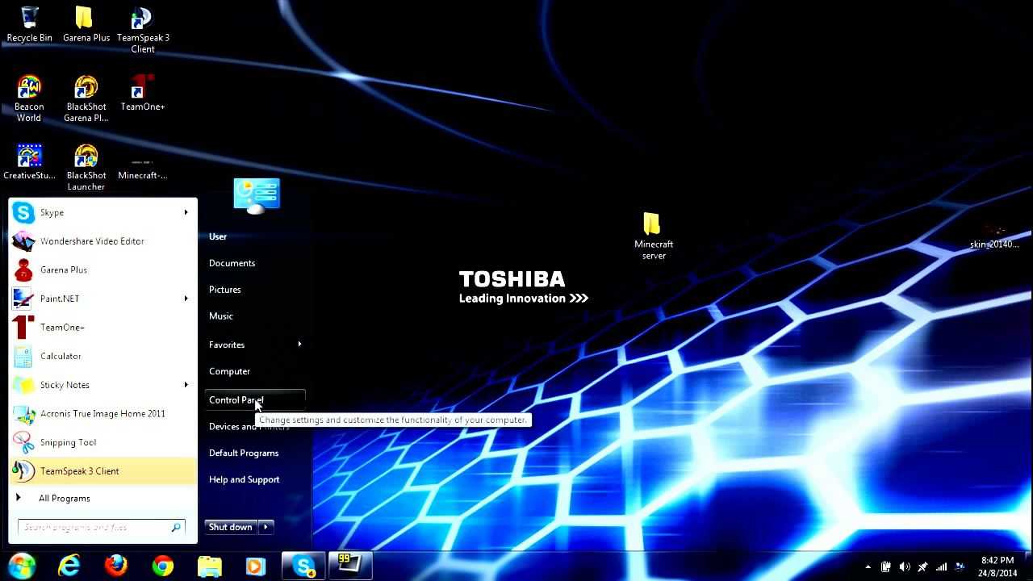
pyautogui.click(236, 400)
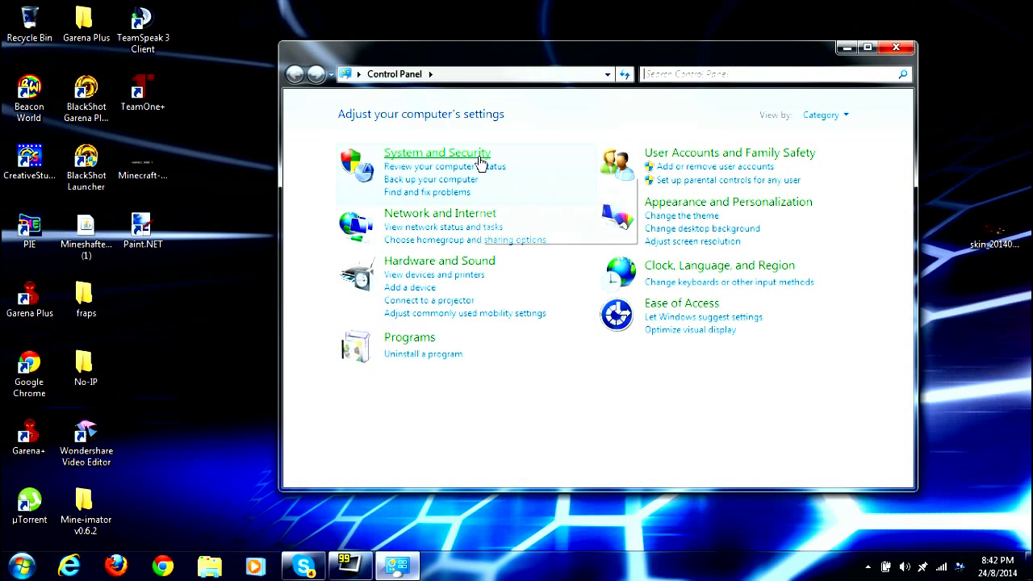
# Go to System and Security, then System, showing 4.00 GB installed memory
pyautogui.click(437, 151)
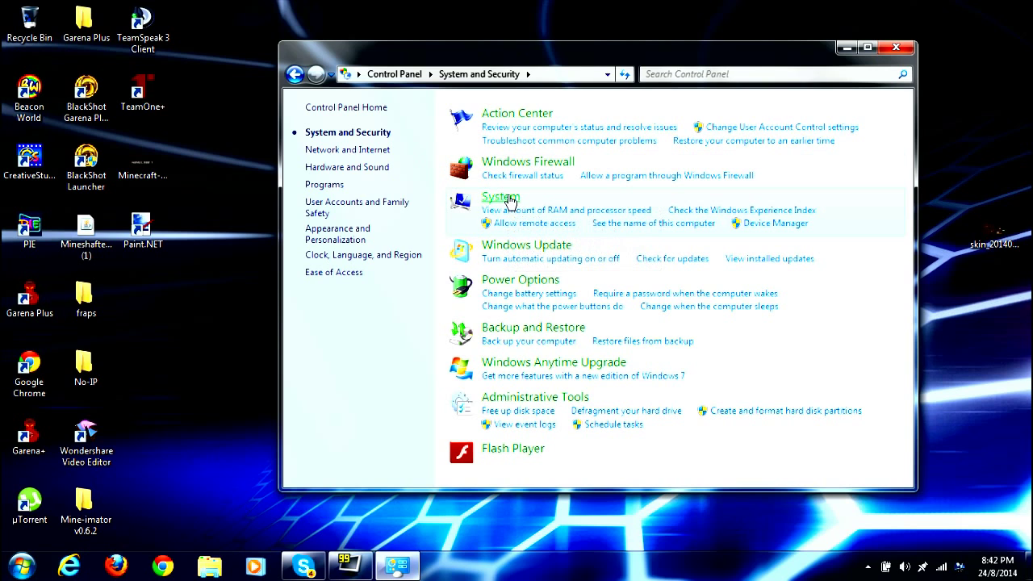
pyautogui.click(500, 196)
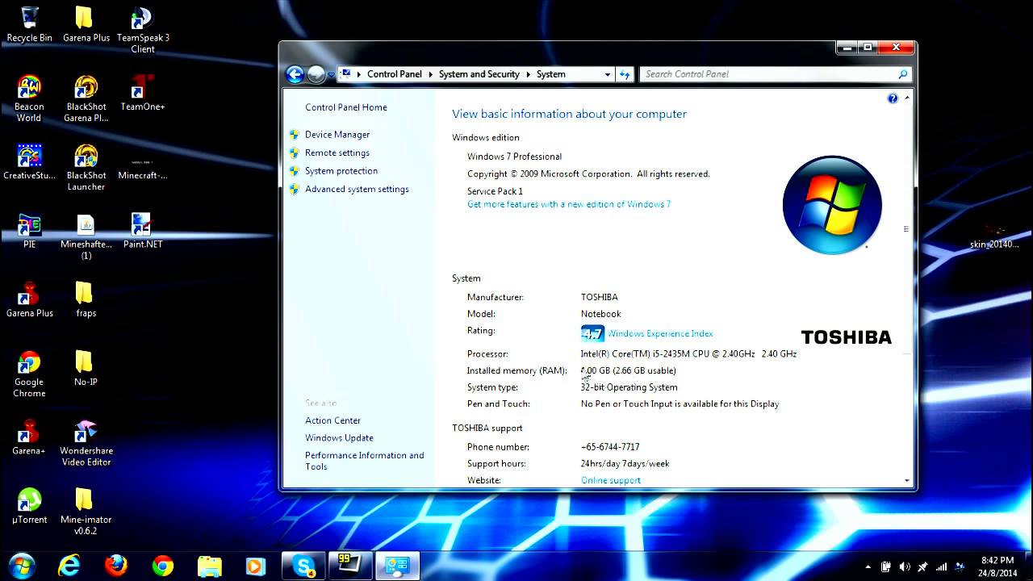
pyautogui.moveTo(580, 378)
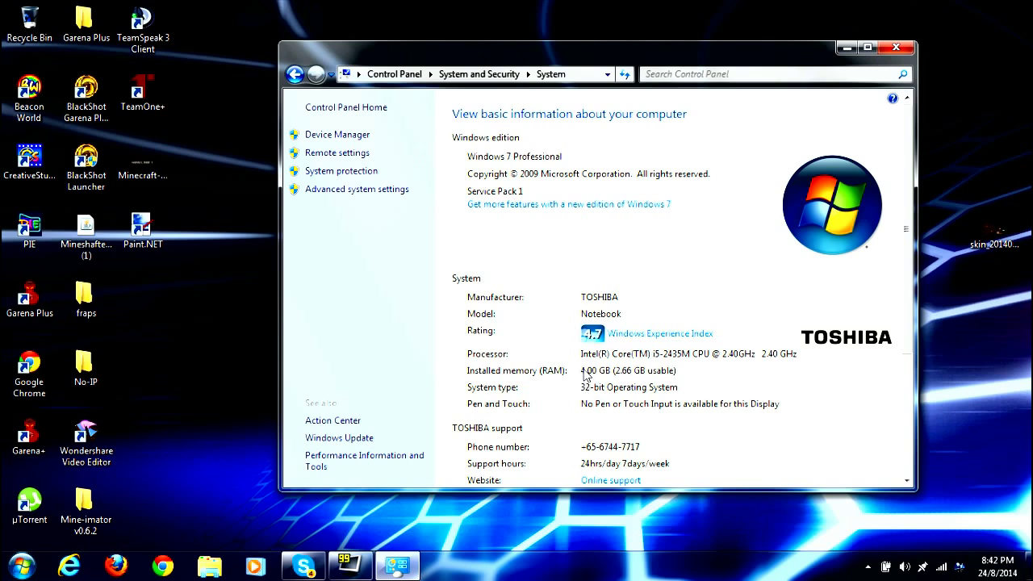
pyautogui.moveTo(593, 376)
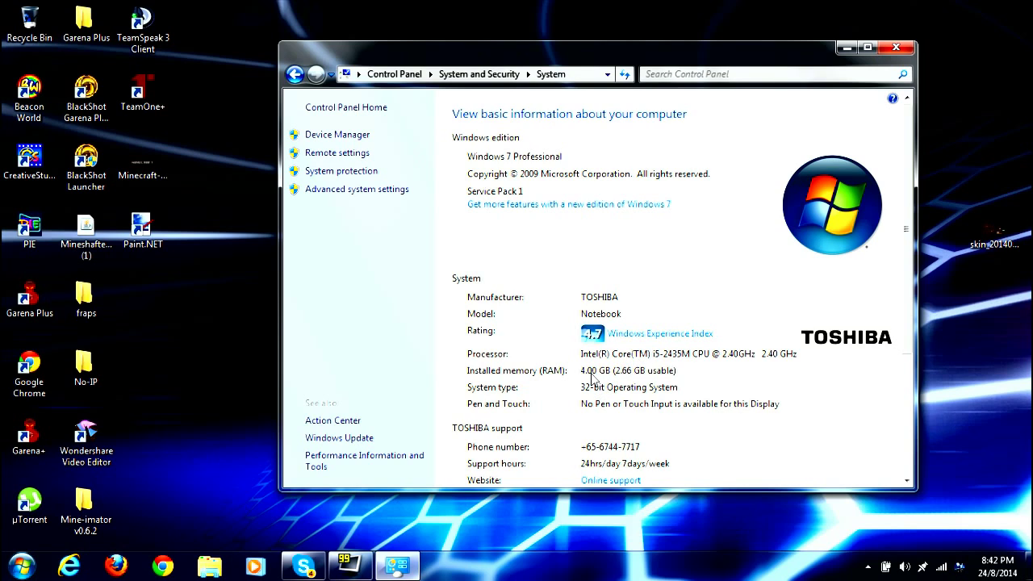
pyautogui.moveTo(605, 391)
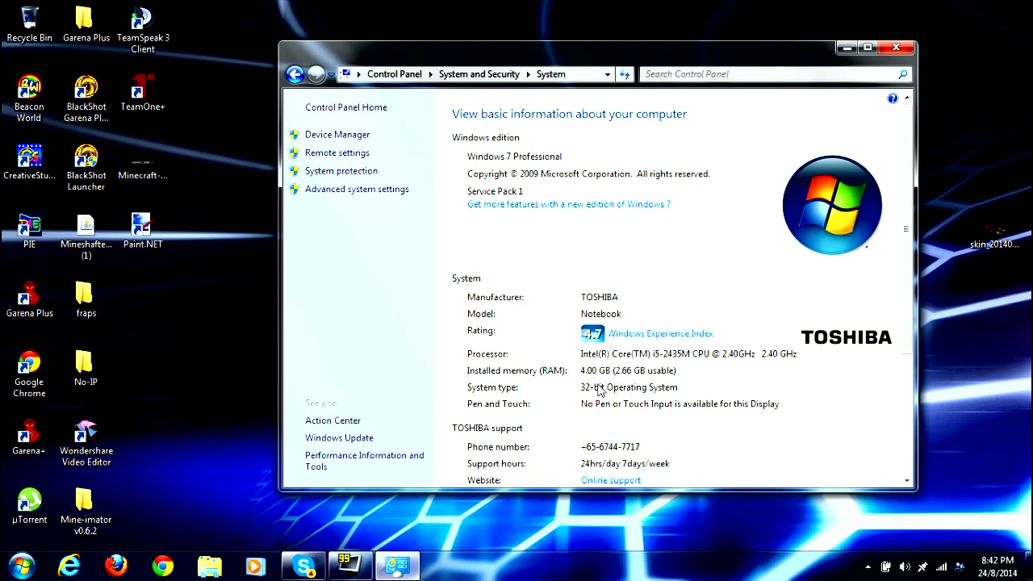
pyautogui.moveTo(616, 397)
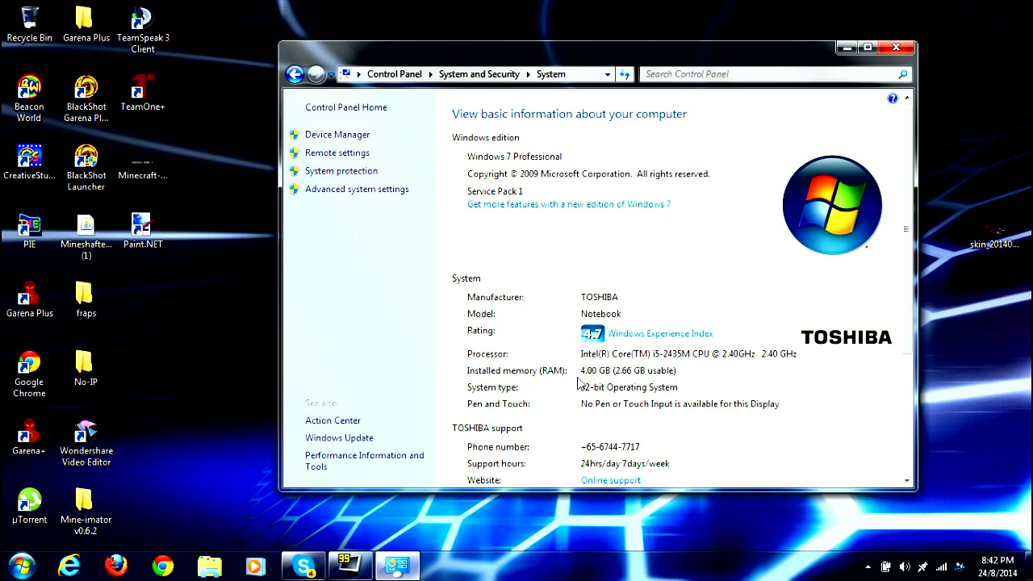
# Launch Calculator by searching 'cal' and compute 1024 × 4 × 1.5 = 6144
pyautogui.write('cal')
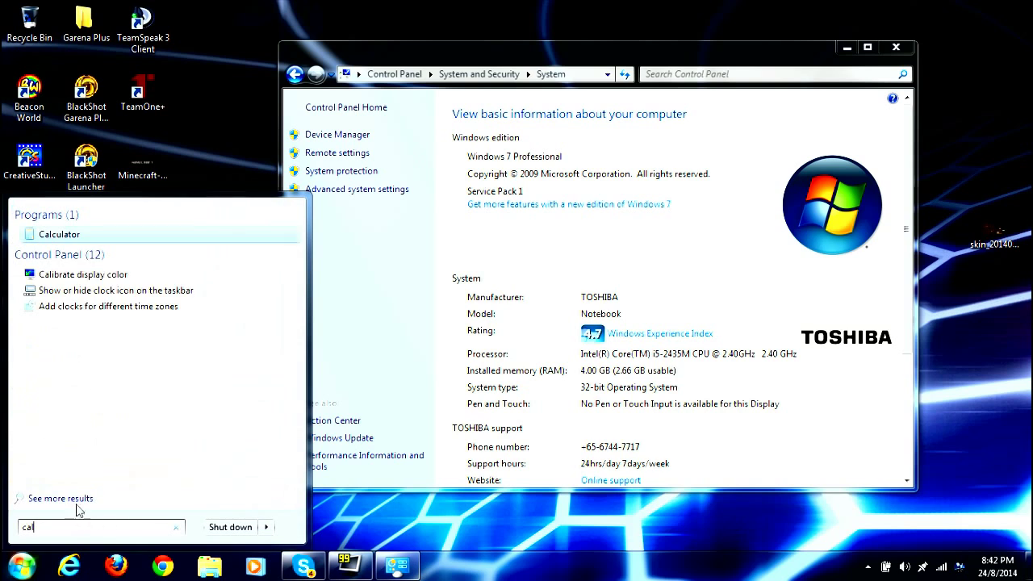
pyautogui.click(58, 234)
pyautogui.write('1024')
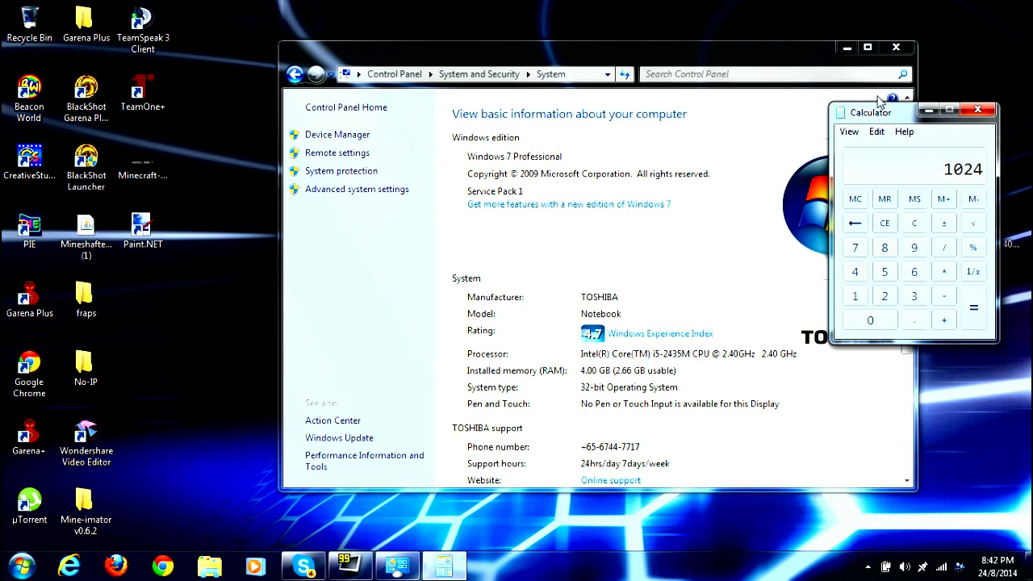
pyautogui.moveTo(918, 195)
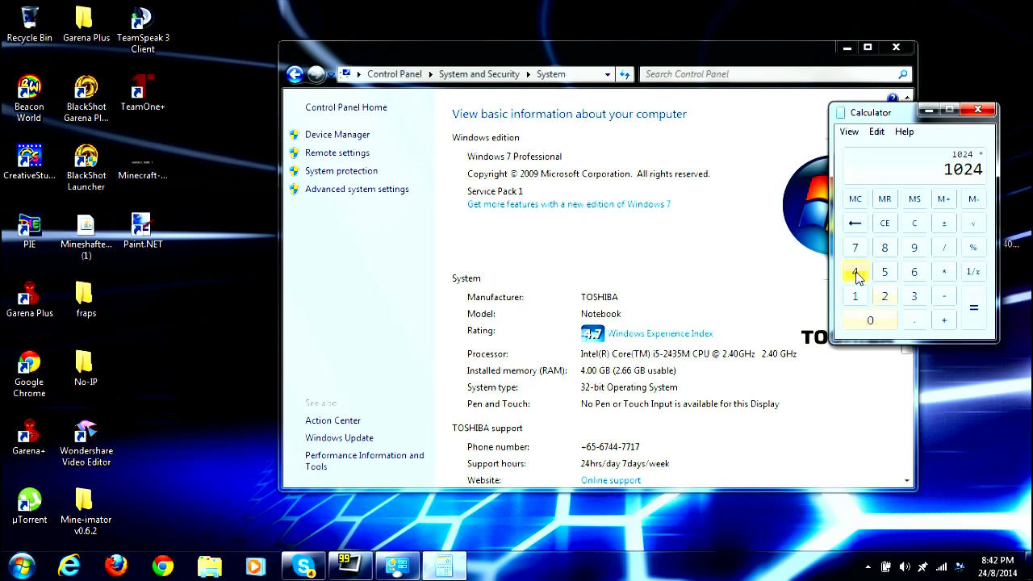
pyautogui.click(974, 321)
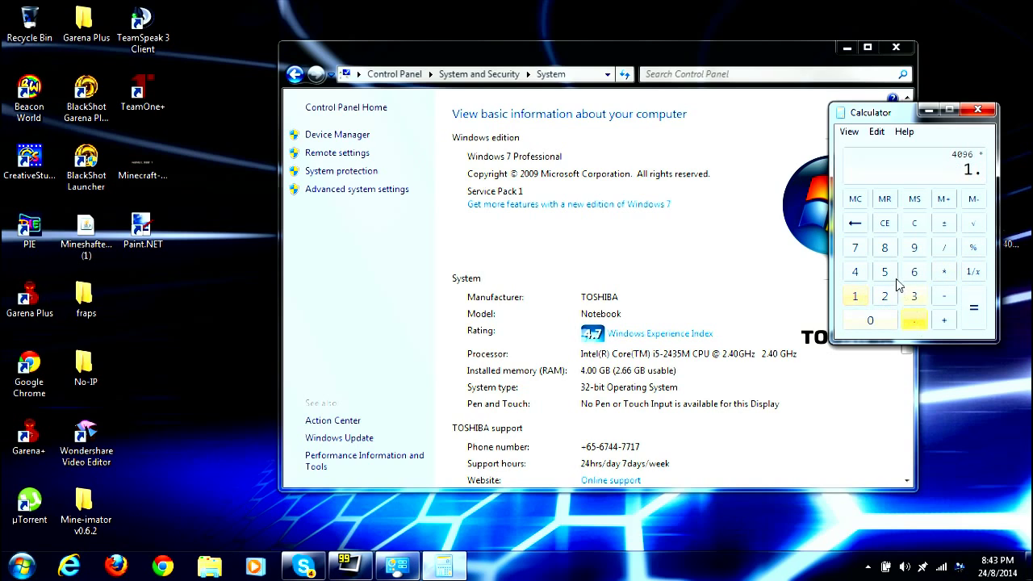
pyautogui.click(972, 320)
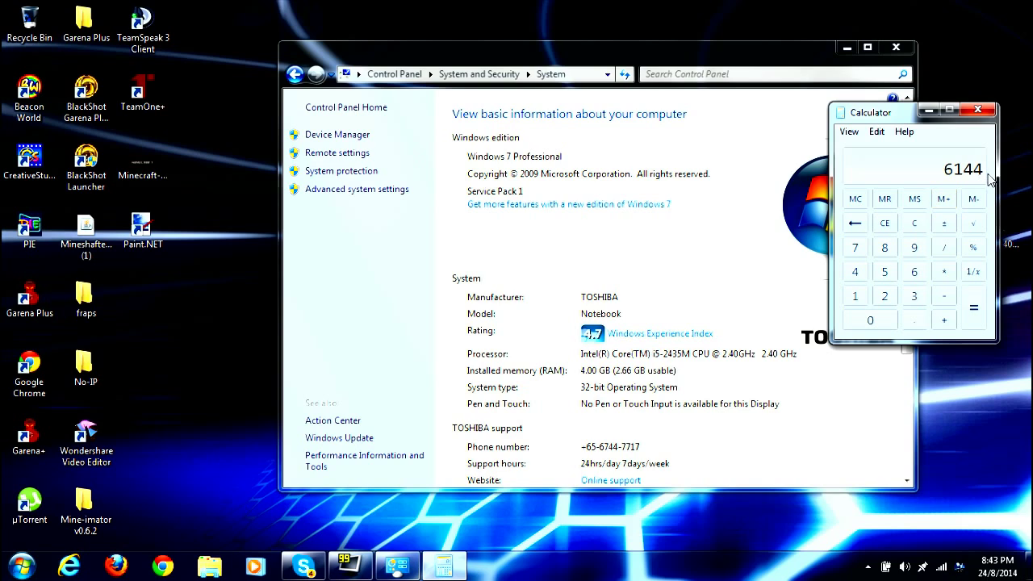
pyautogui.moveTo(974, 173)
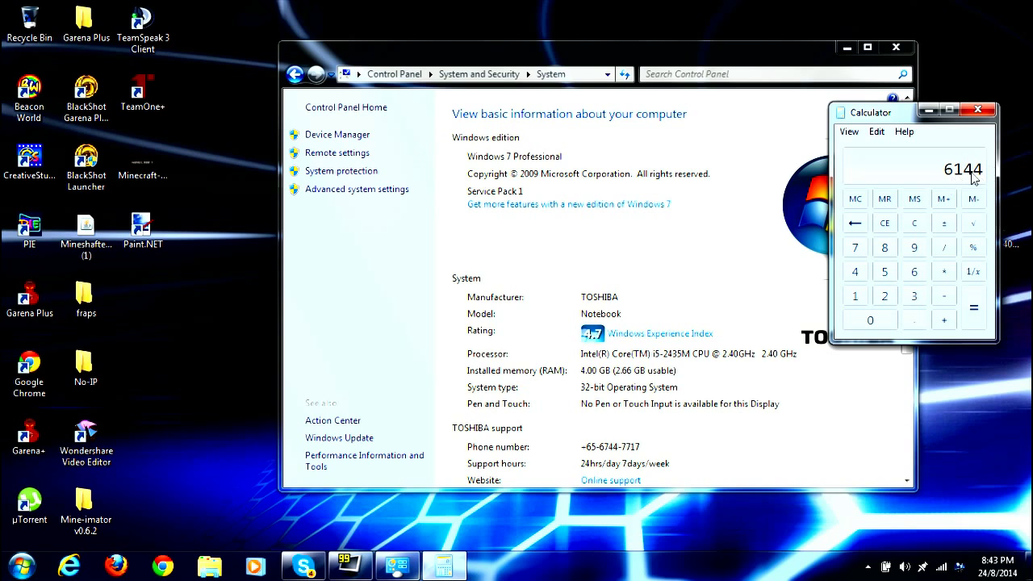
pyautogui.moveTo(708, 68)
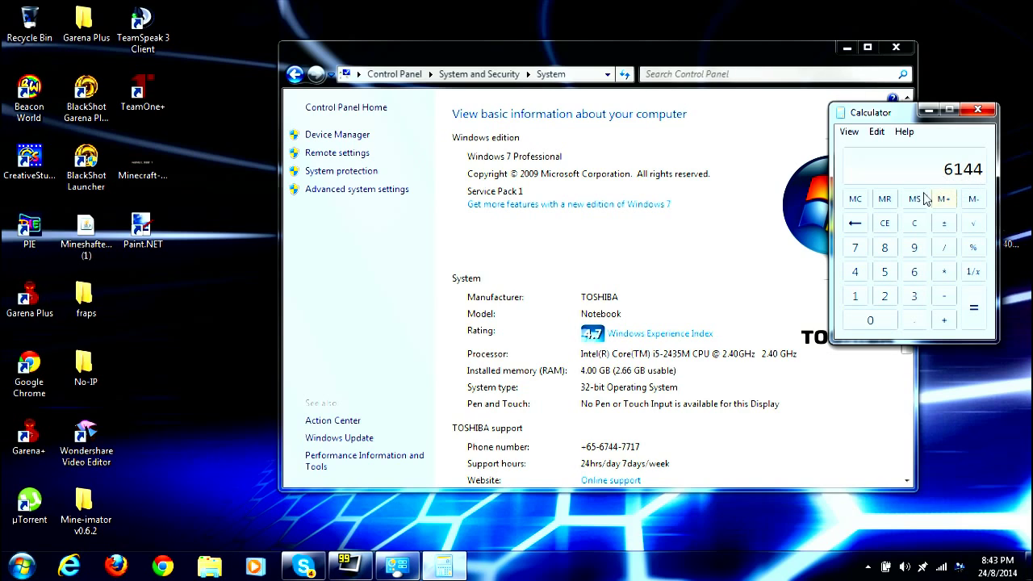
pyautogui.moveTo(951, 148)
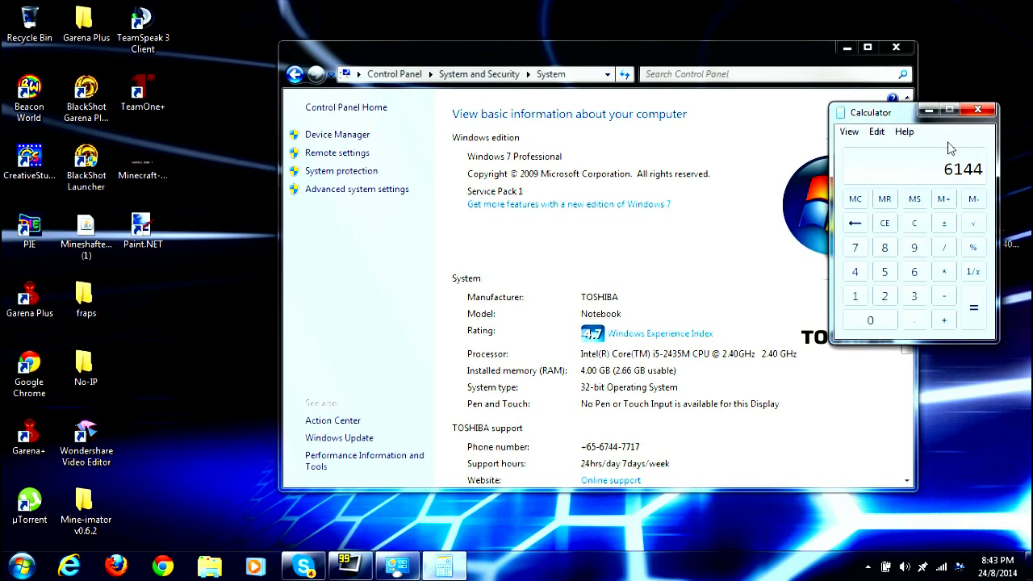
pyautogui.moveTo(736, 319)
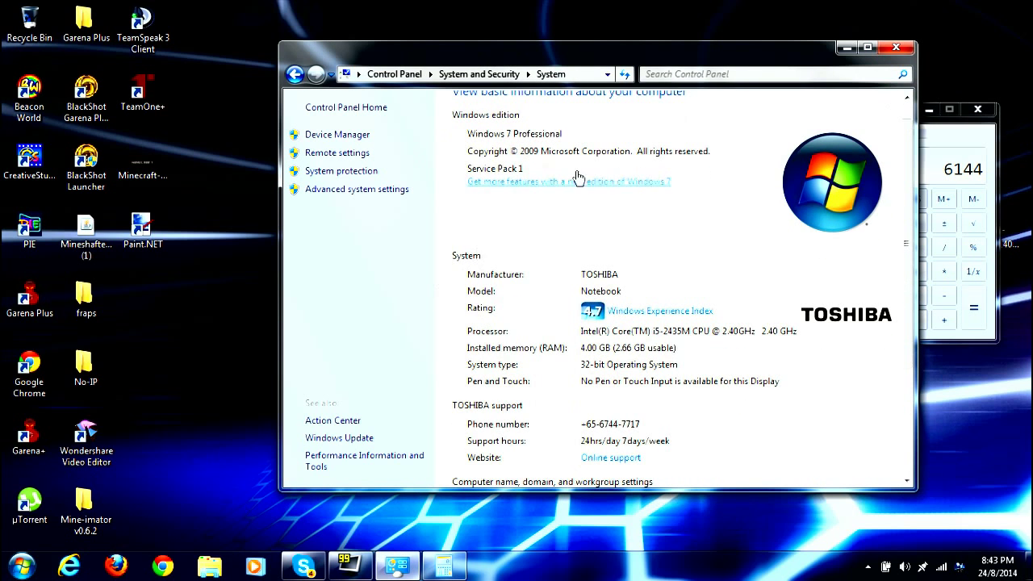
# Scroll the System page back in front of Calculator
pyautogui.scroll(-3)
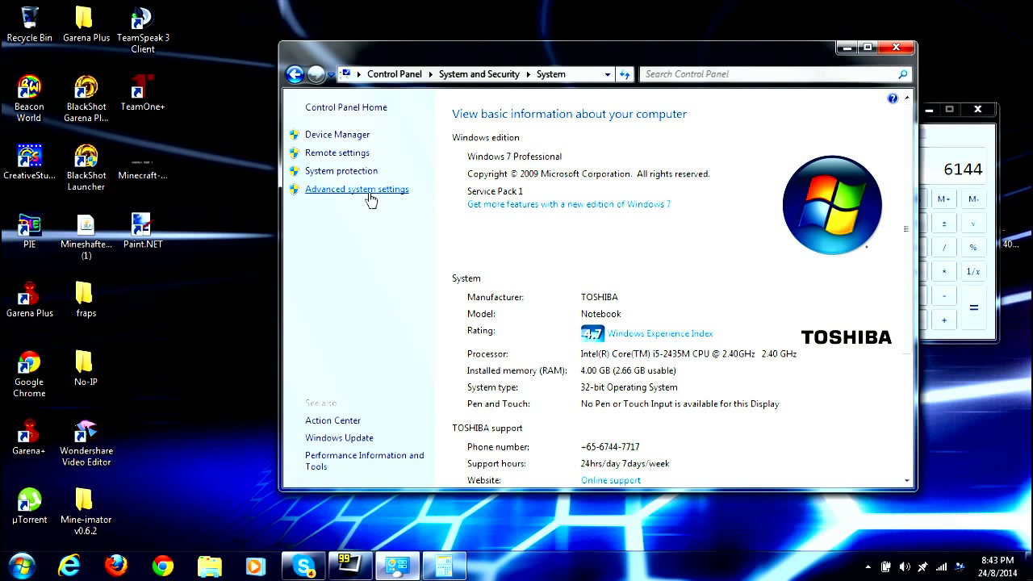
# Reach Virtual Memory through Advanced system settings and Performance, and select drive C
pyautogui.click(357, 189)
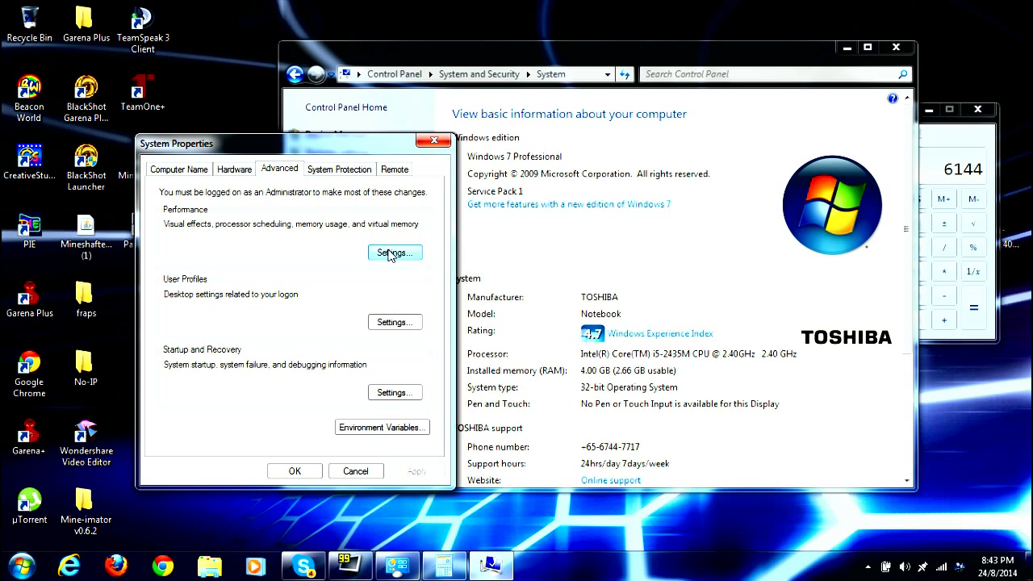
pyautogui.click(395, 253)
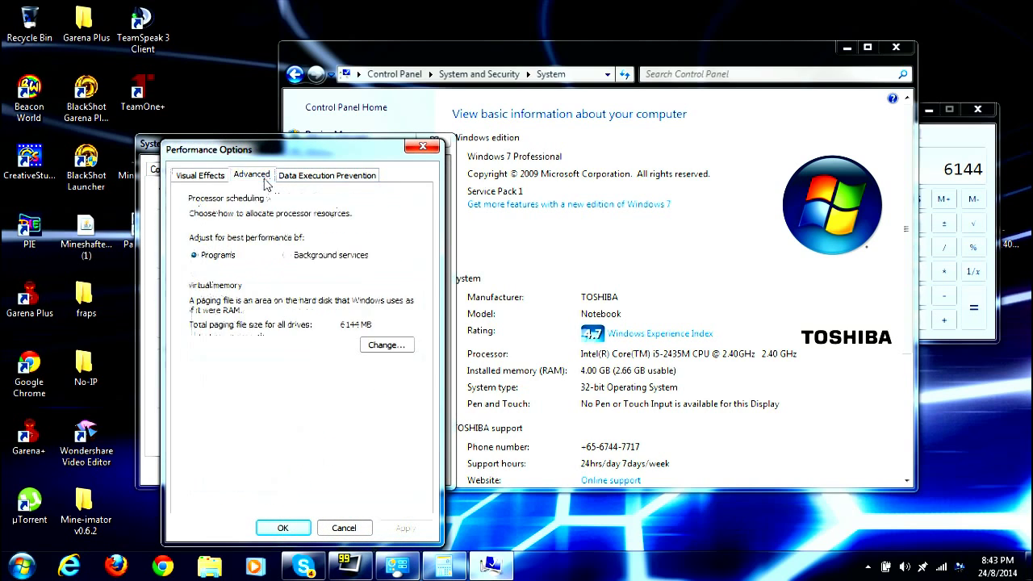
pyautogui.click(386, 345)
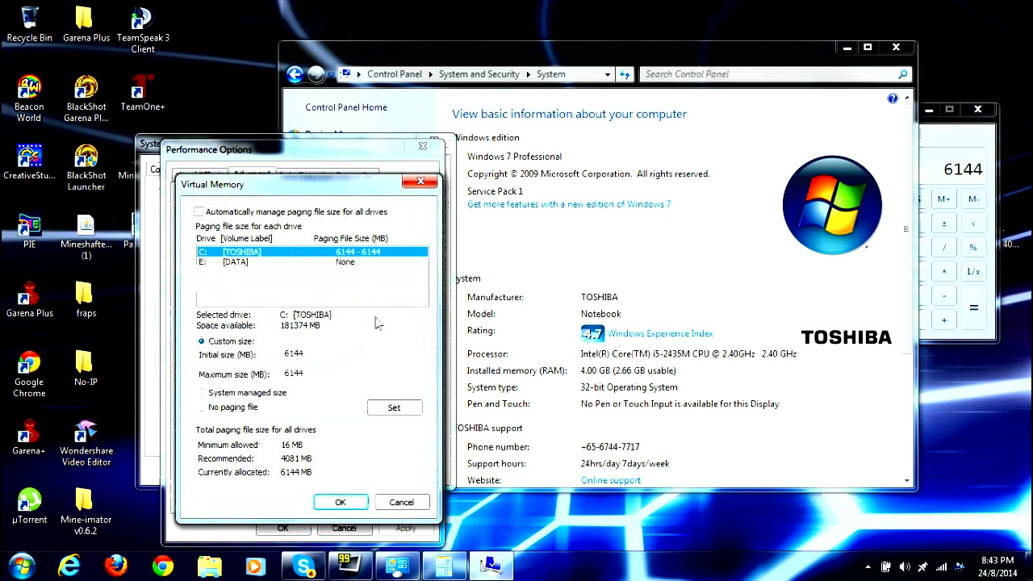
pyautogui.click(202, 407)
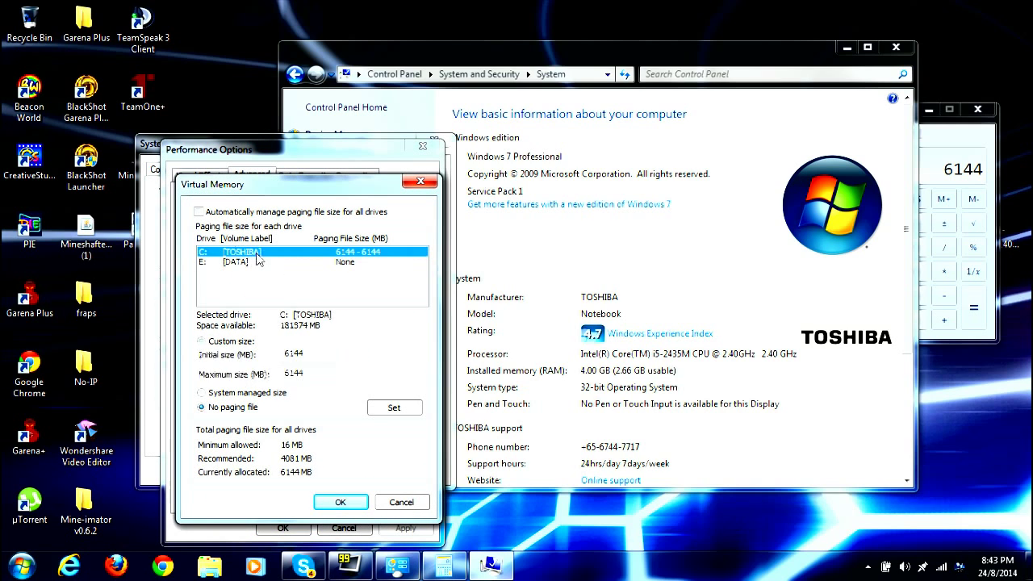
pyautogui.click(202, 342)
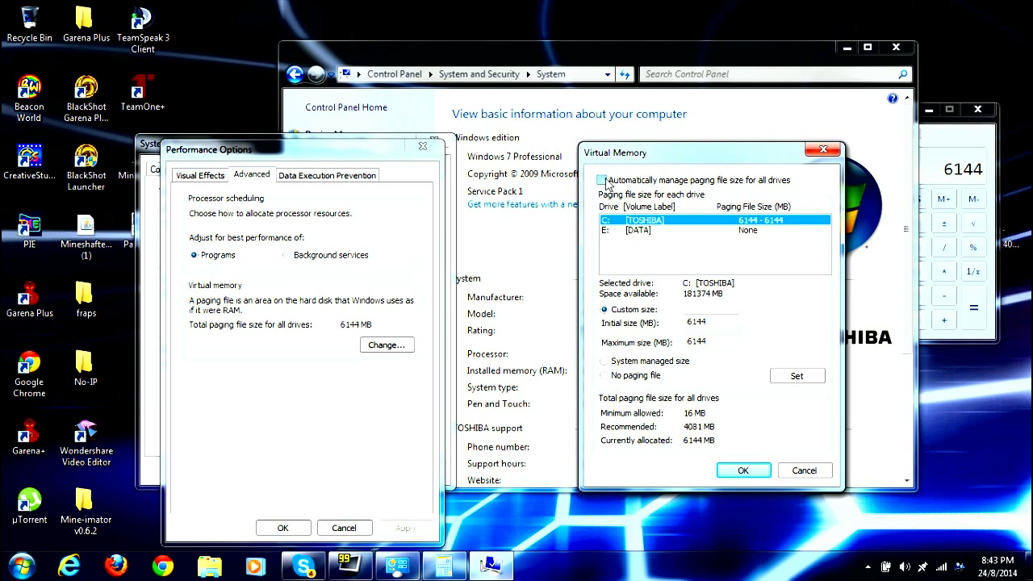
# Toggle automatic paging file management on and off, keeping C: at custom 6144 MB
pyautogui.click(601, 180)
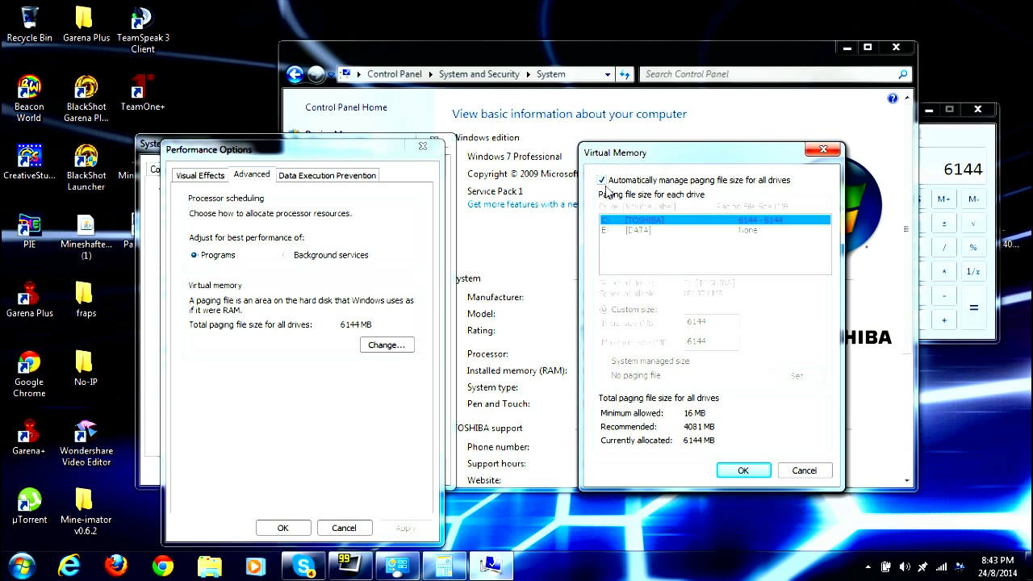
pyautogui.click(602, 180)
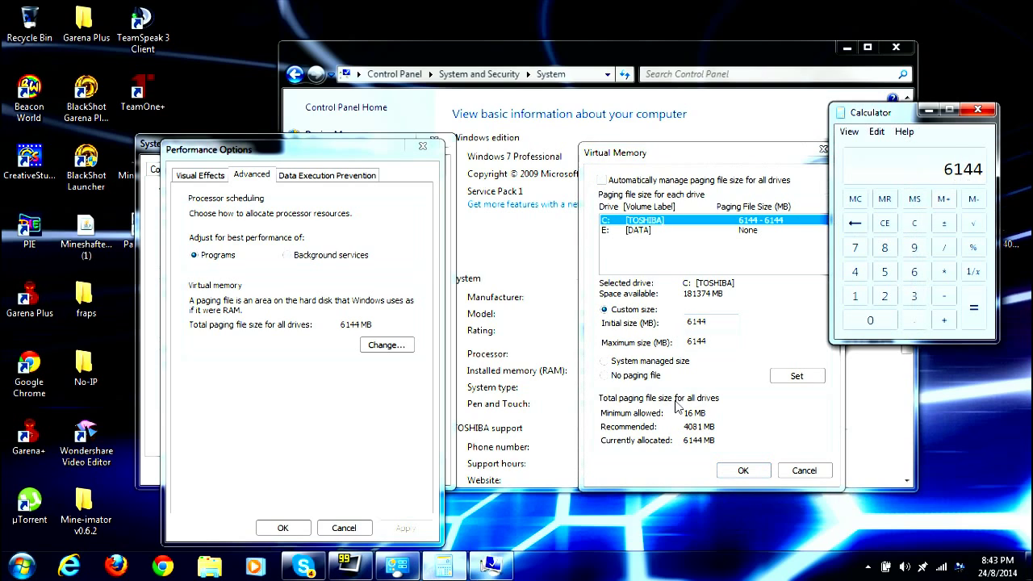
pyautogui.moveTo(897, 163)
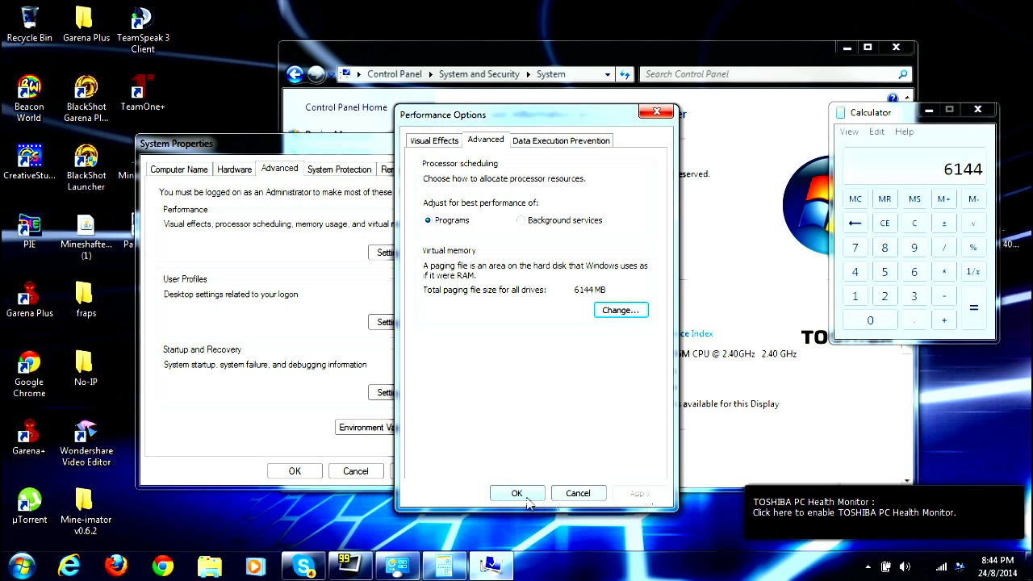
# Confirm Performance Options and System Properties with OK, and close Calculator
pyautogui.click(517, 493)
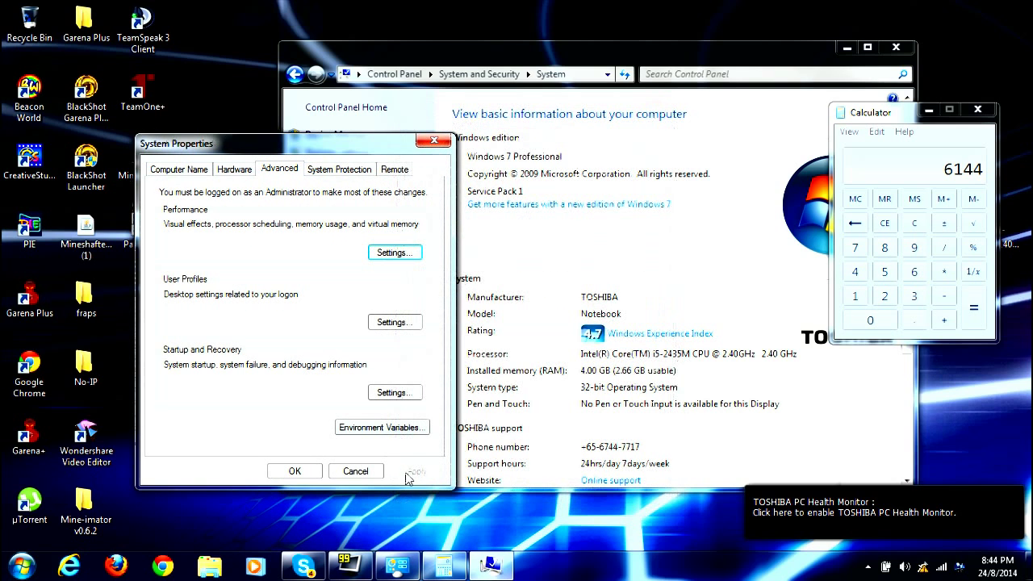
pyautogui.click(356, 470)
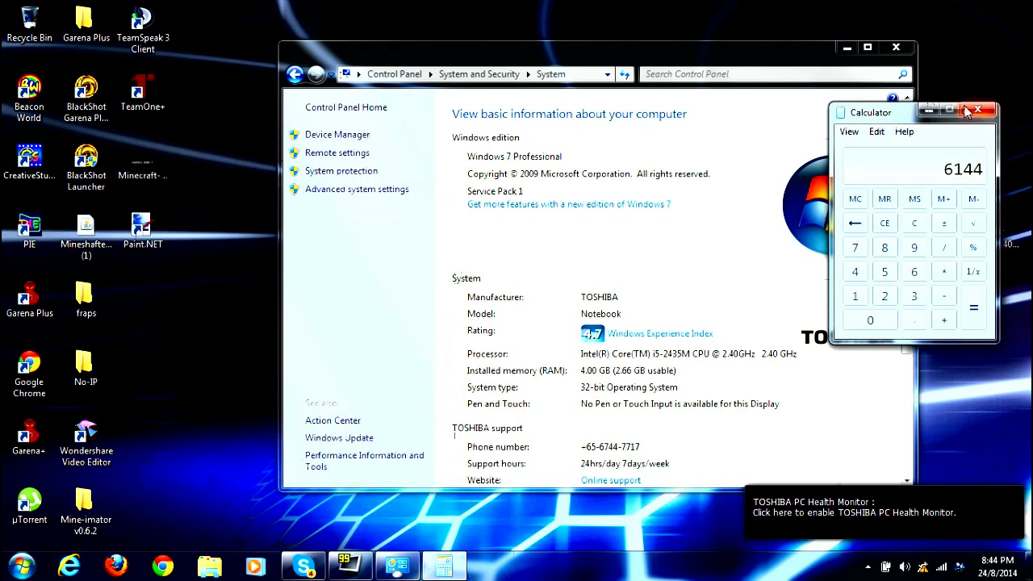
pyautogui.click(981, 106)
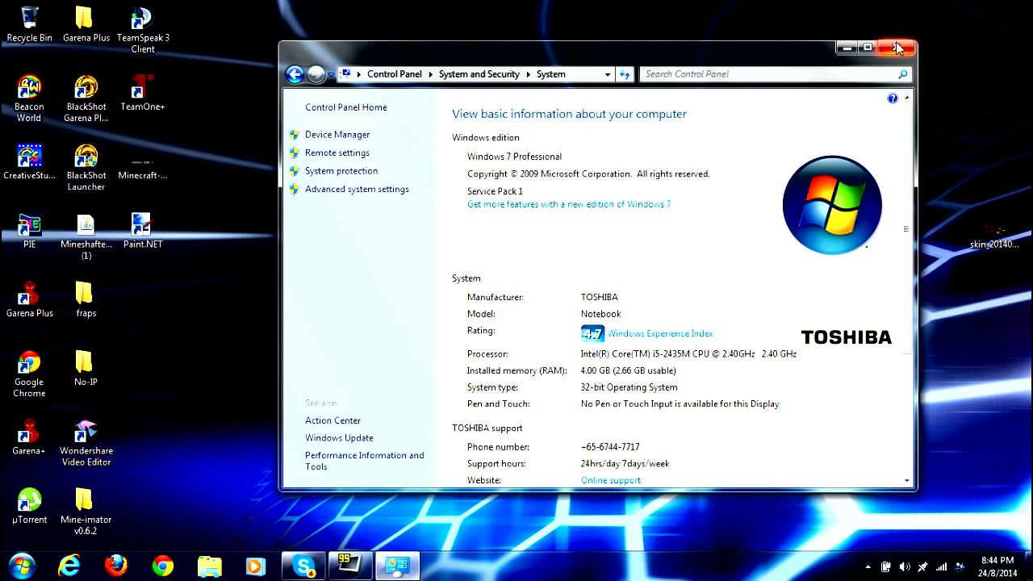
pyautogui.moveTo(899, 46)
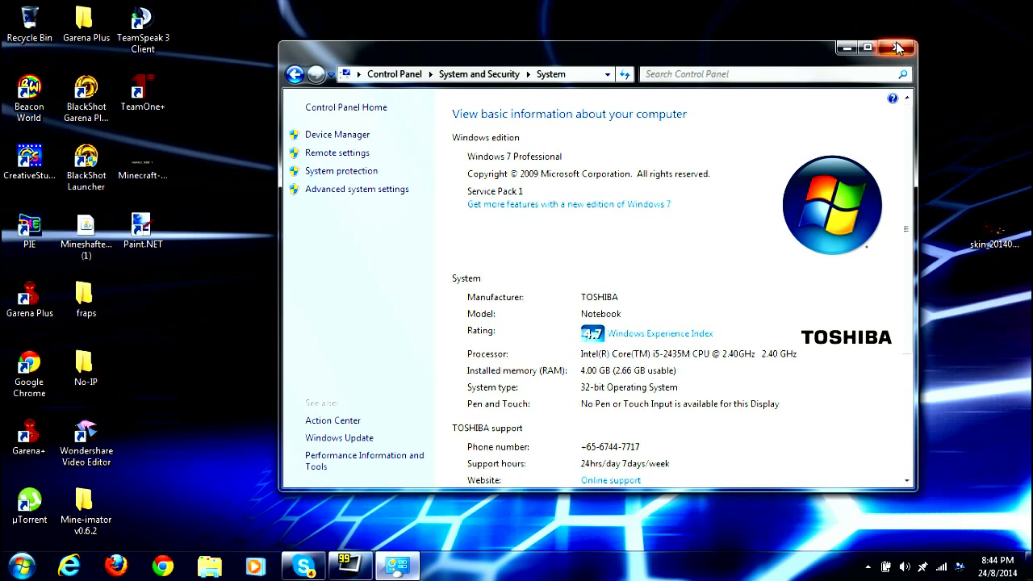
# Close the System window and launch the Mineshafter-launcher (1) shortcut
pyautogui.click(898, 46)
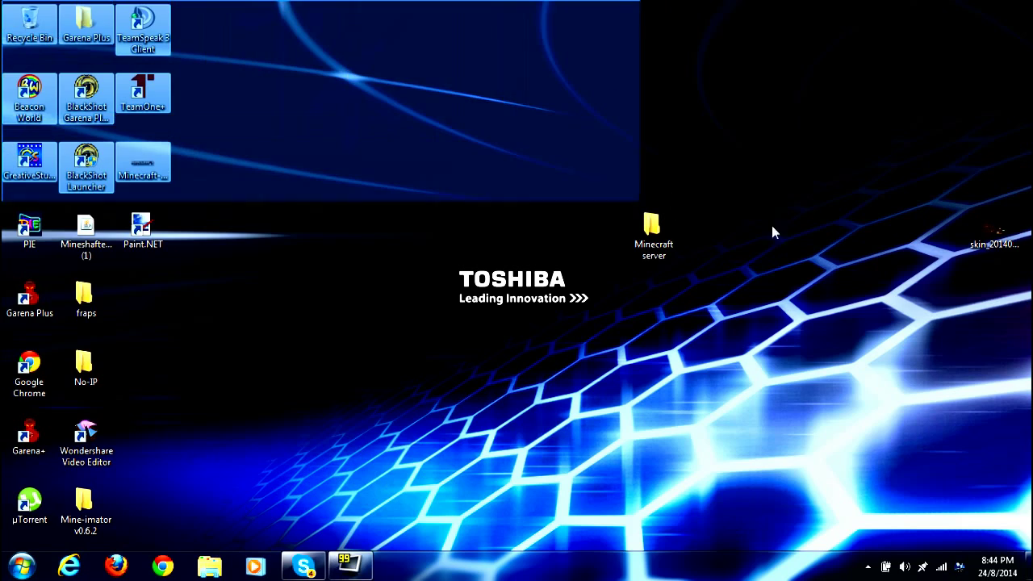
pyautogui.rightClick(26, 22)
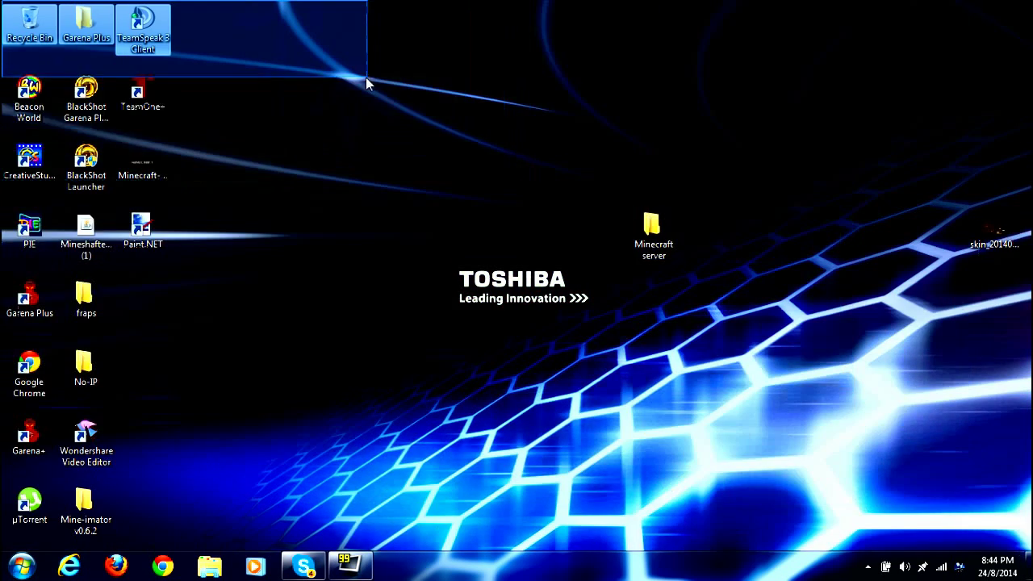
pyautogui.click(274, 191)
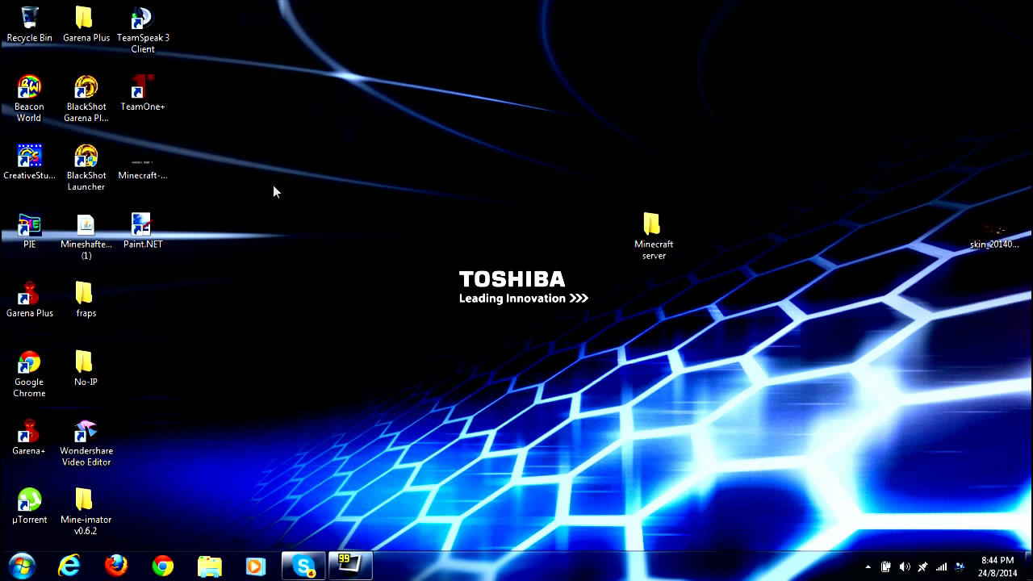
pyautogui.click(86, 226)
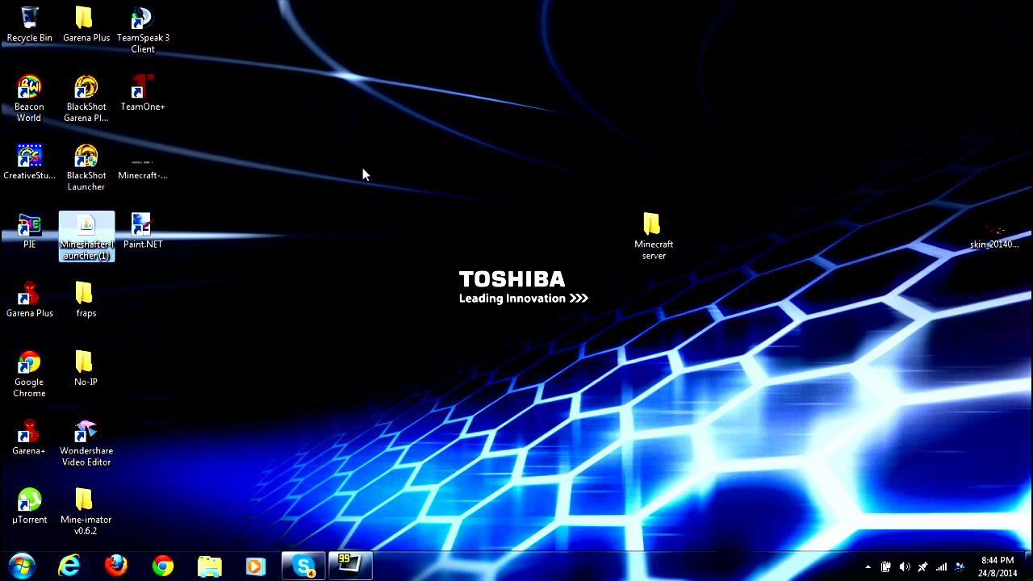
pyautogui.moveTo(865, 557)
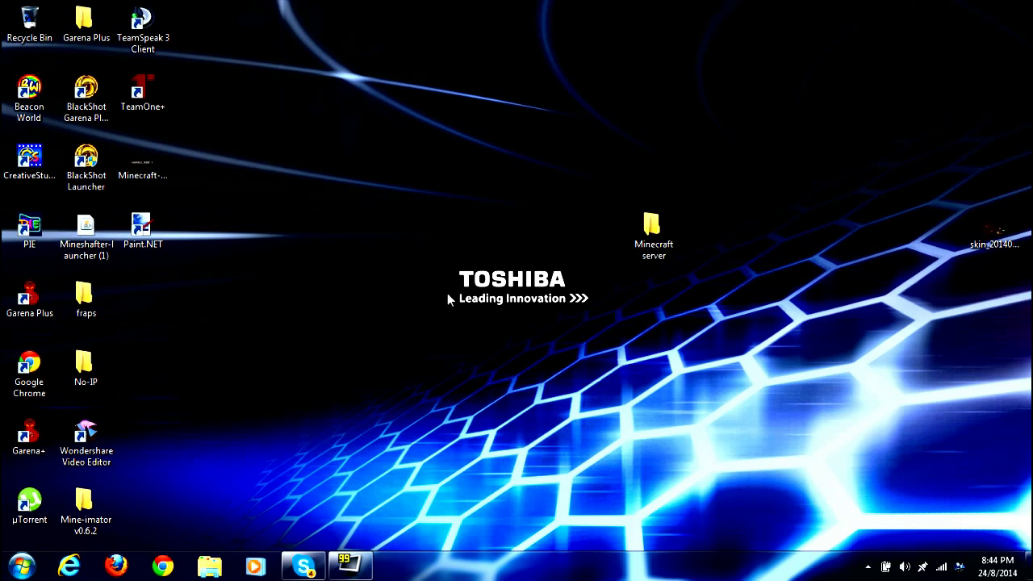
pyautogui.click(870, 564)
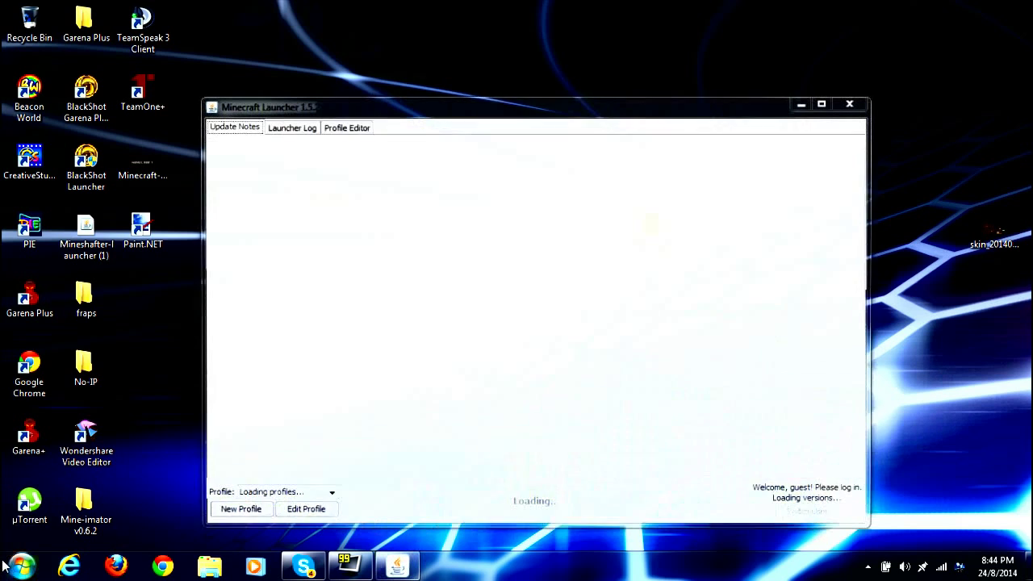
# Wait for Minecraft Launcher to load and expand the hidden notification area icons
pyautogui.click(10, 563)
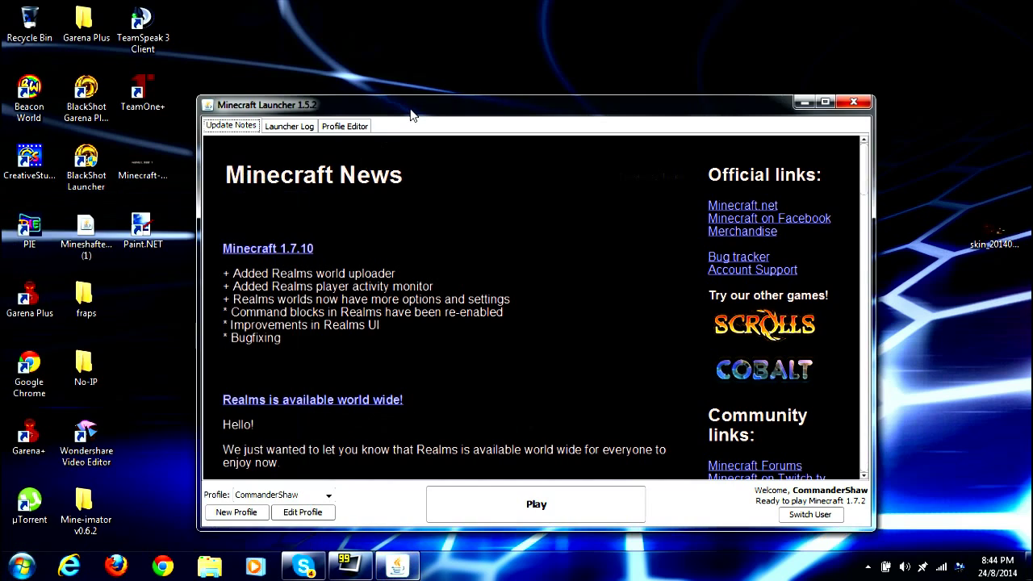
pyautogui.moveTo(870, 567)
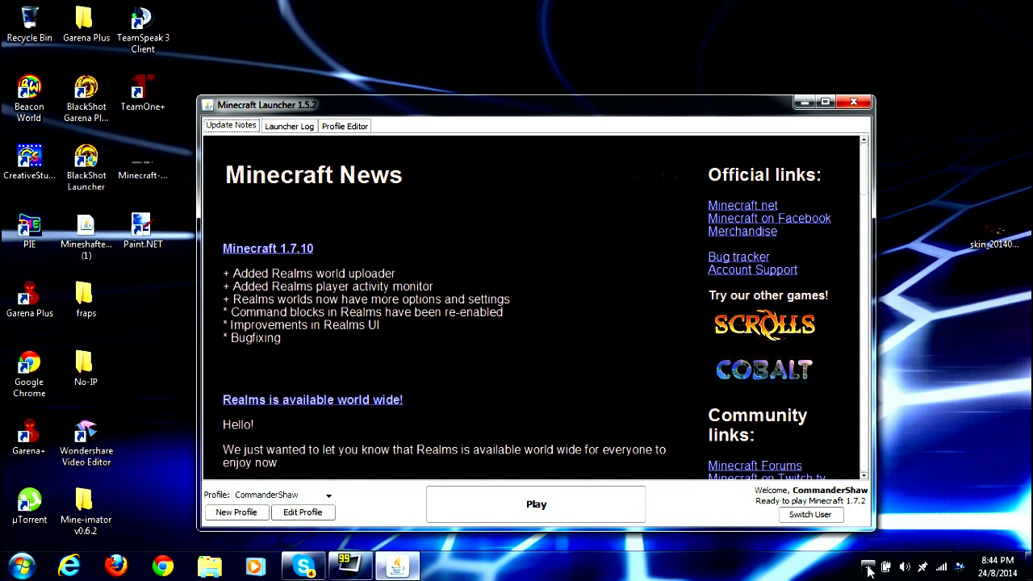
pyautogui.click(868, 567)
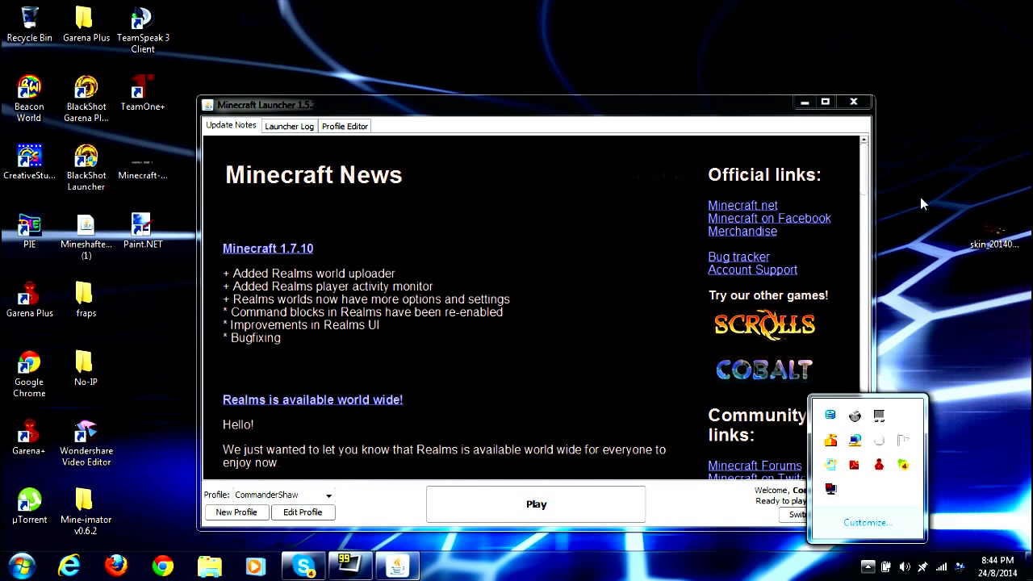
pyautogui.moveTo(924, 234)
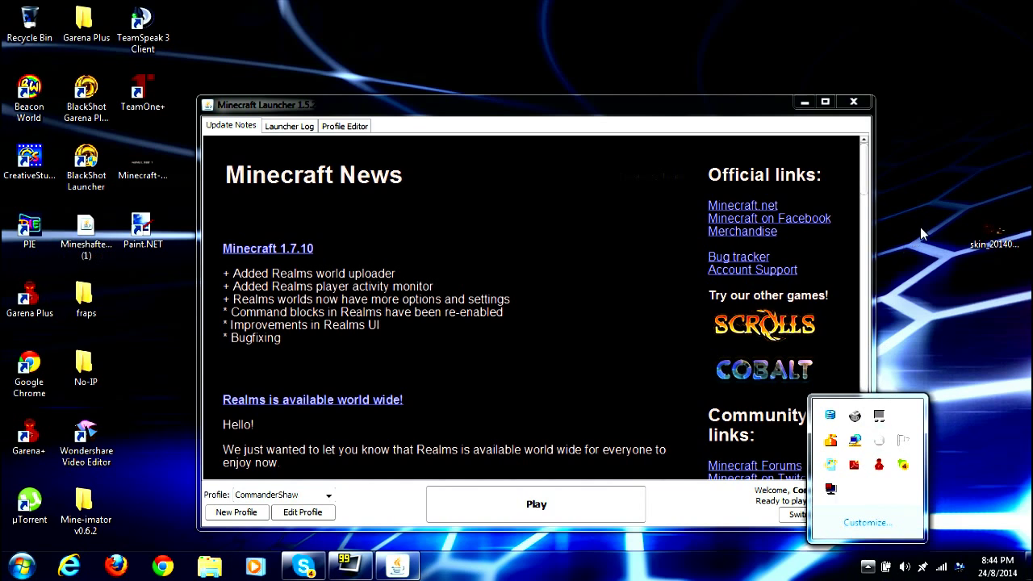
pyautogui.moveTo(752, 194)
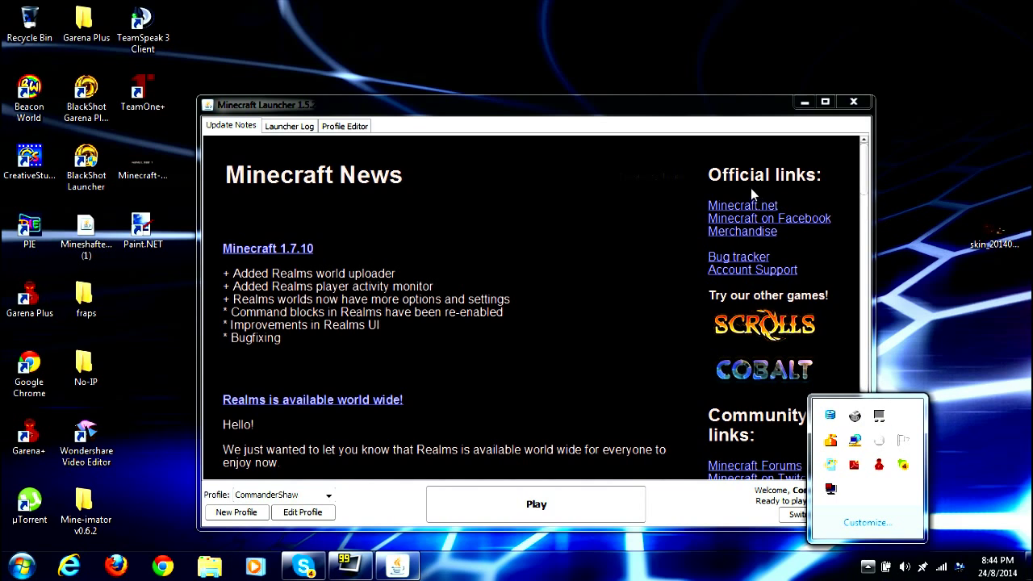